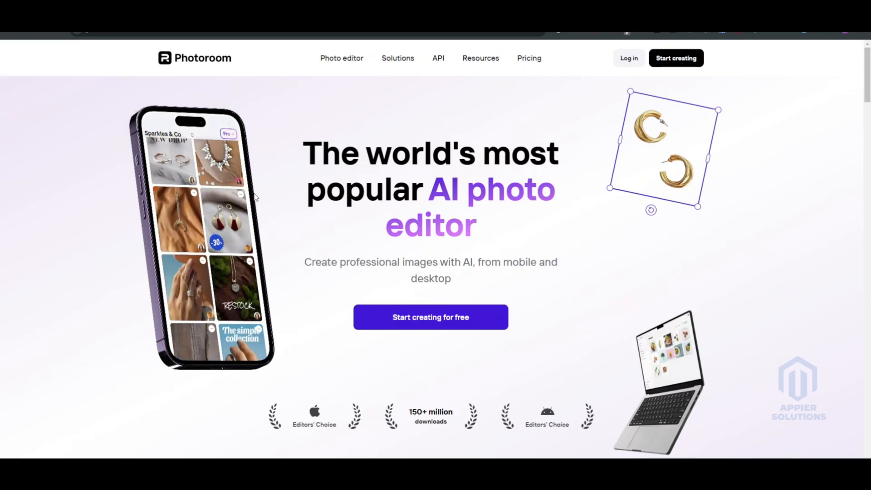
Step: Scroll the homepage past 'These brands love Photoroom' to 'Made for product photography'
{"action": "scroll", "scroll_direction": "down", "scroll_amount": 3}
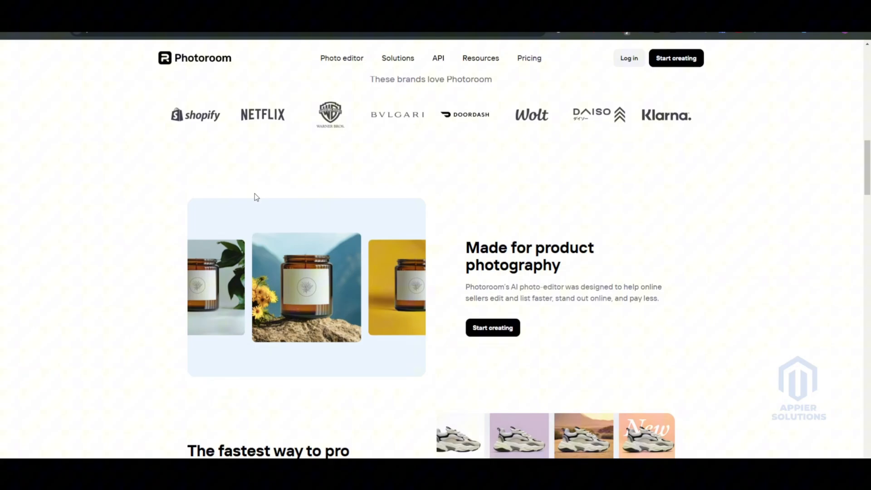
{"action": "scroll", "scroll_direction": "down", "scroll_amount": 3}
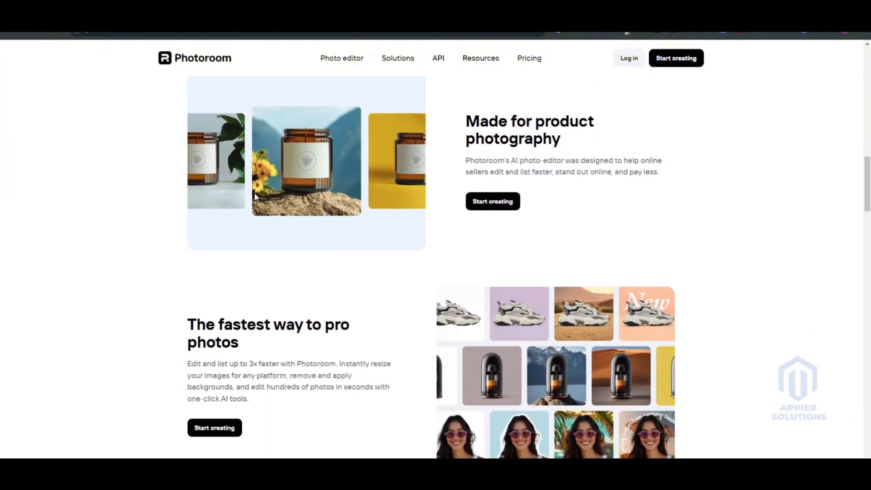
{"action": "scroll", "scroll_direction": "down", "scroll_amount": 3}
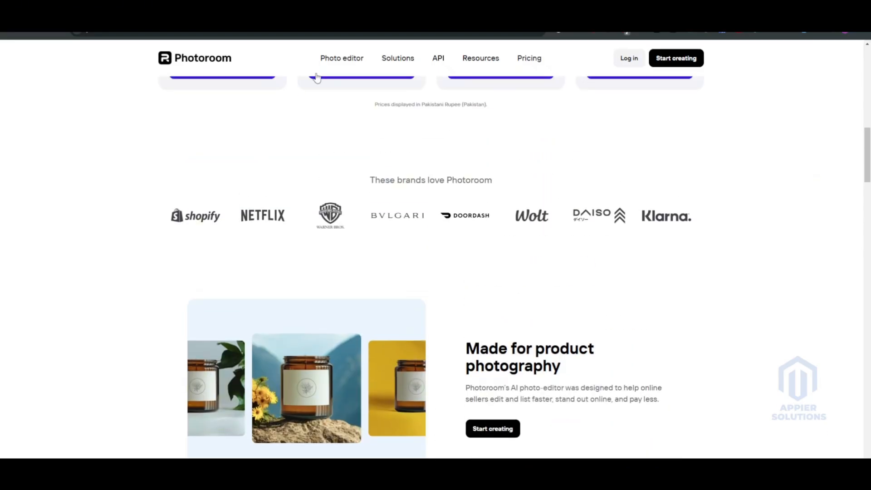
{"action": "left_click", "coordinate": [341, 58]}
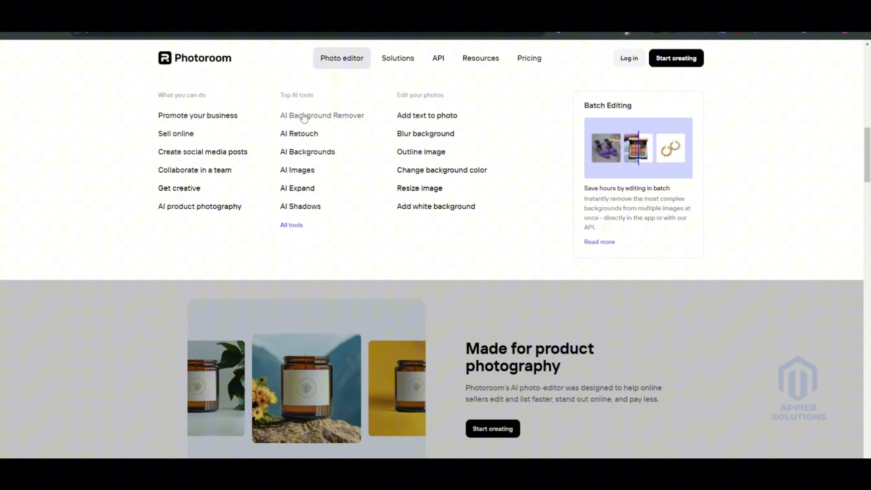
{"action": "mouse_move", "coordinate": [295, 154]}
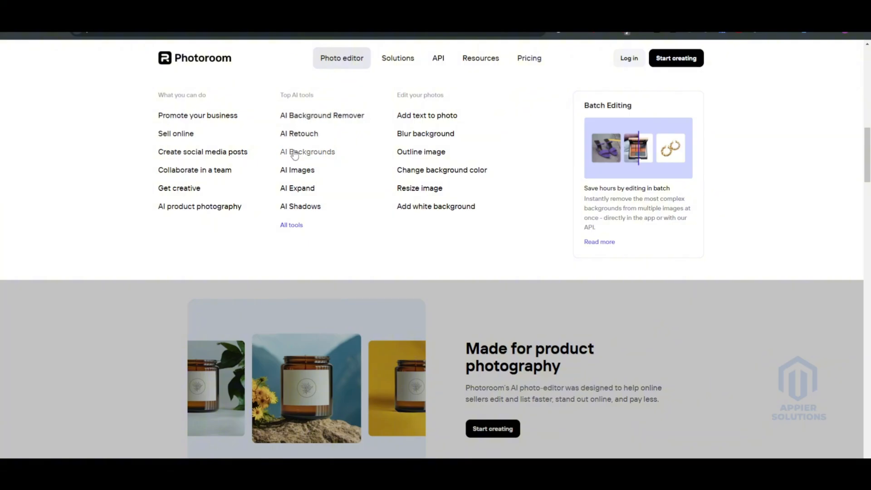
{"action": "mouse_move", "coordinate": [299, 188]}
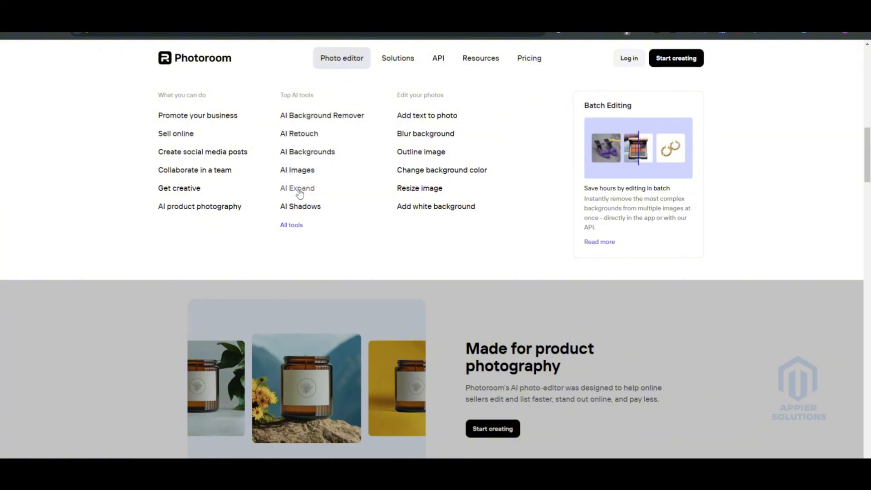
{"action": "mouse_move", "coordinate": [406, 78]}
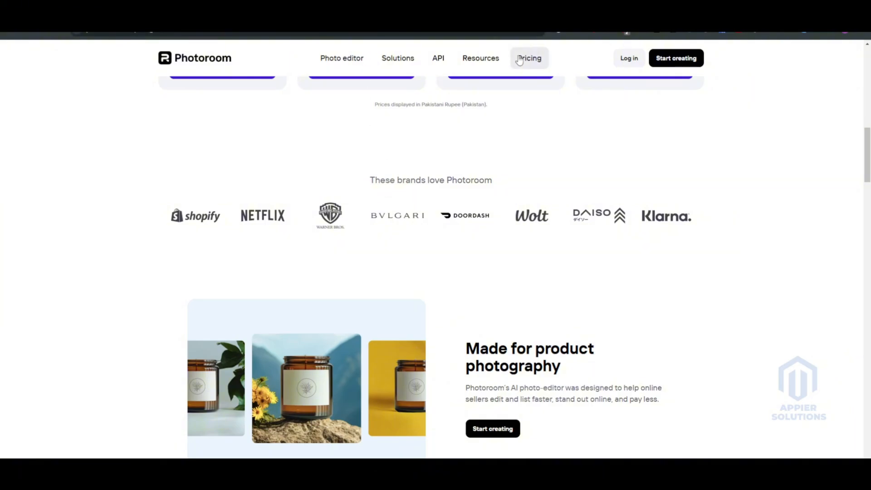
Step: Go to Pricing and scroll through the Free, Pro, Teams and Enterprise plan cards
{"action": "left_click", "coordinate": [528, 58]}
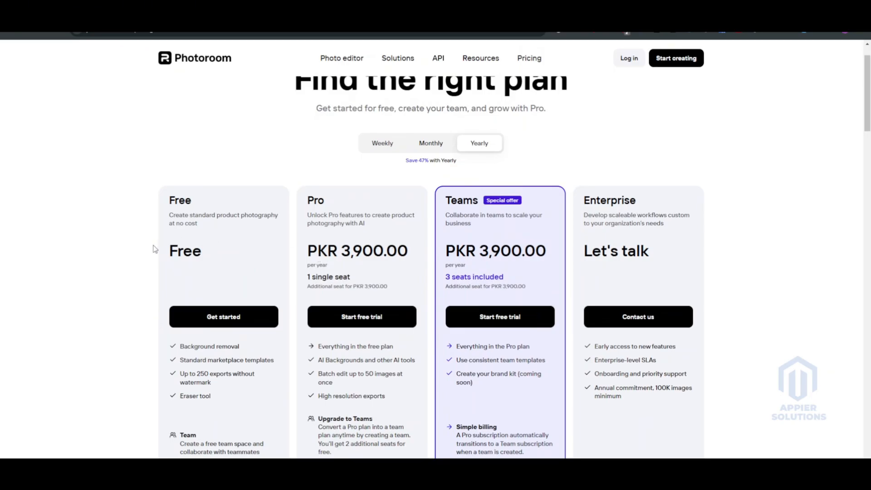
{"action": "scroll", "scroll_direction": "down", "scroll_amount": 3}
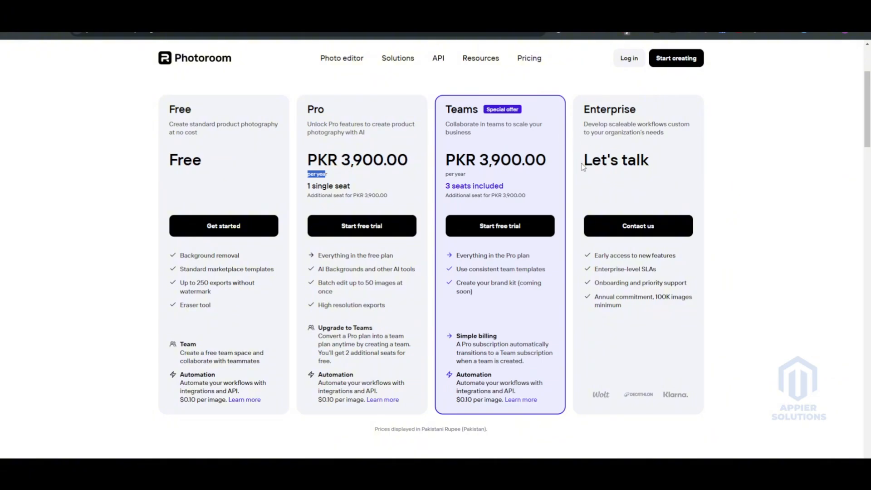
{"action": "mouse_move", "coordinate": [592, 178]}
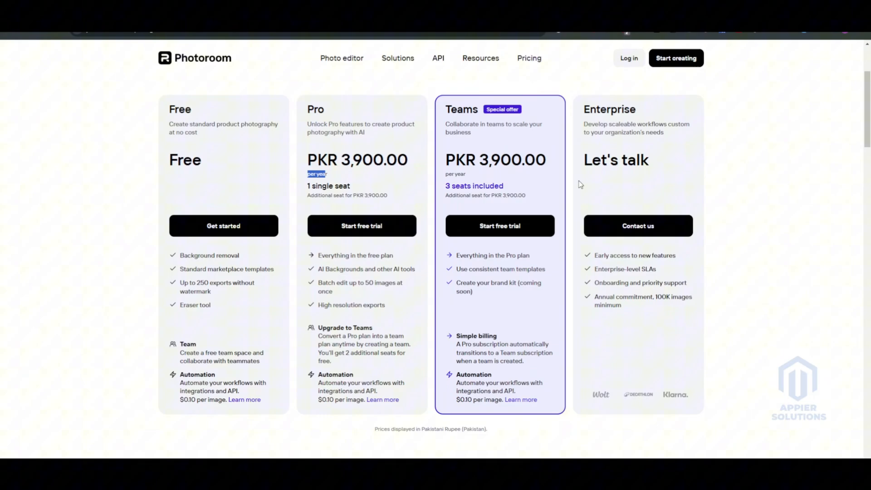
{"action": "mouse_move", "coordinate": [521, 208]}
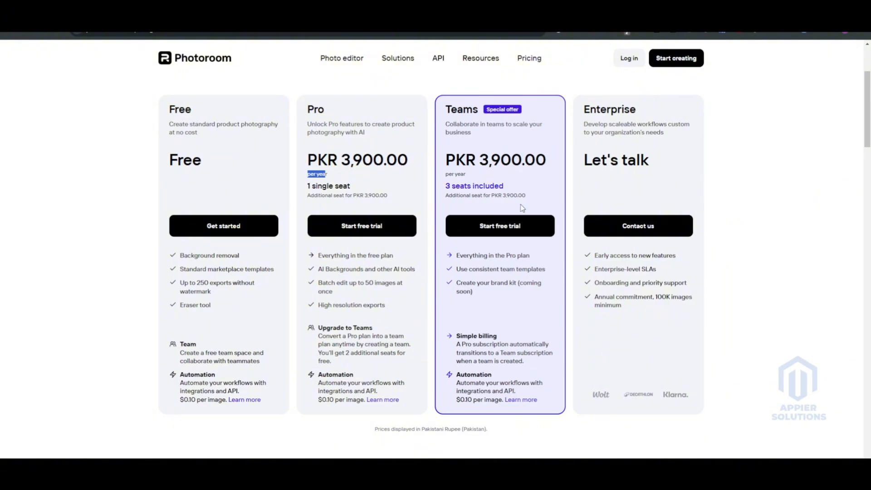
{"action": "mouse_move", "coordinate": [421, 129]}
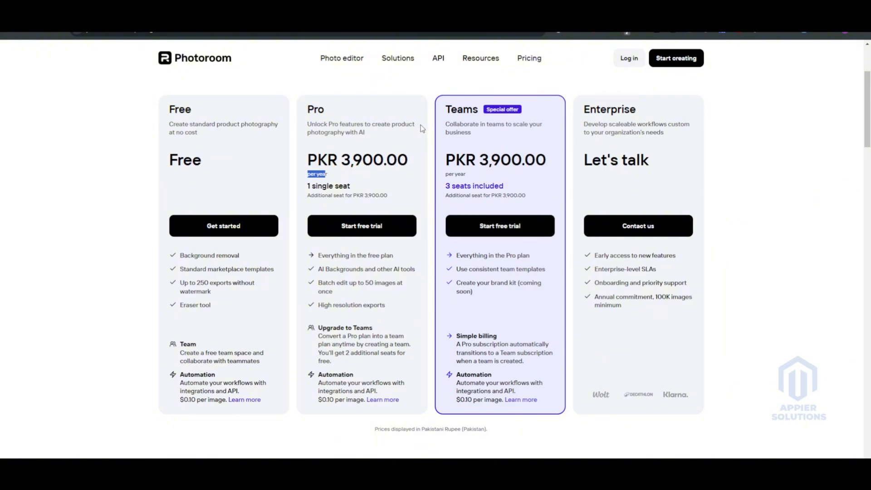
{"action": "scroll", "scroll_direction": "down", "scroll_amount": 3}
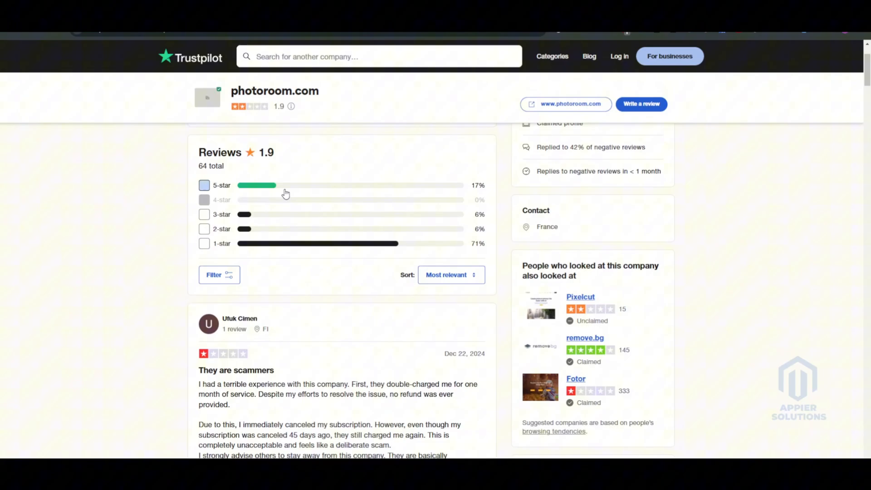
{"action": "mouse_move", "coordinate": [256, 189]}
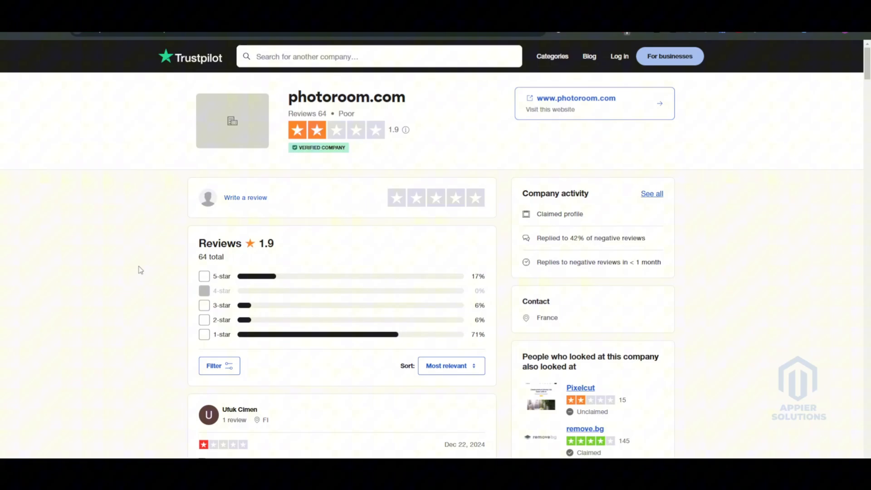
Step: Scroll photoroom.com's Trustpilot page from the 1.9 summary to the first double-charge review
{"action": "scroll", "scroll_direction": "down", "scroll_amount": 3}
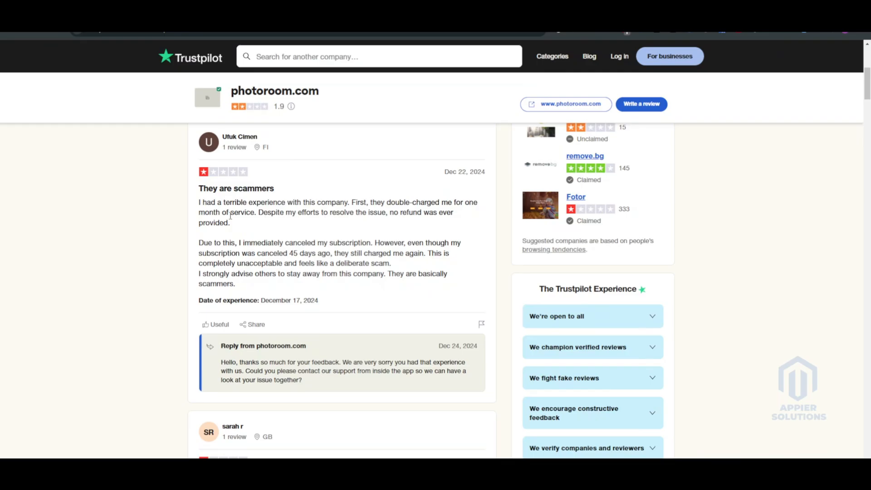
Step: Scroll down to further 1-star complaints about charges and poor customer service
{"action": "scroll", "scroll_direction": "down", "scroll_amount": 3}
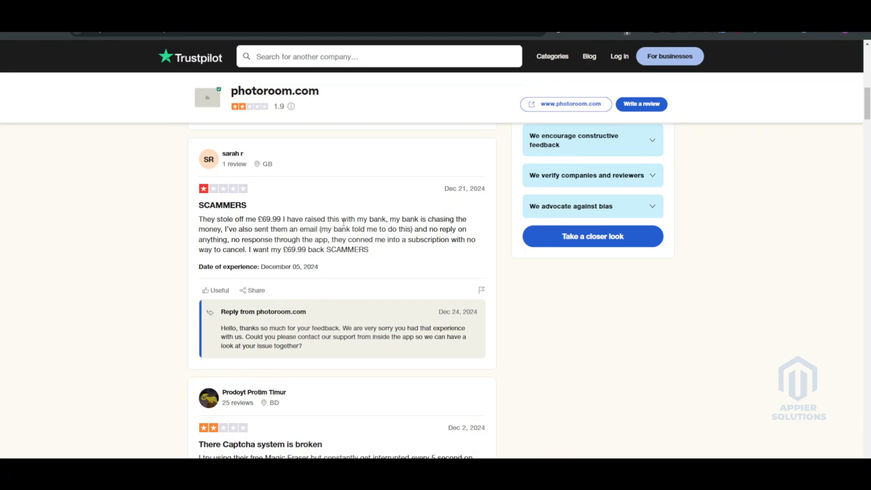
{"action": "mouse_move", "coordinate": [256, 238]}
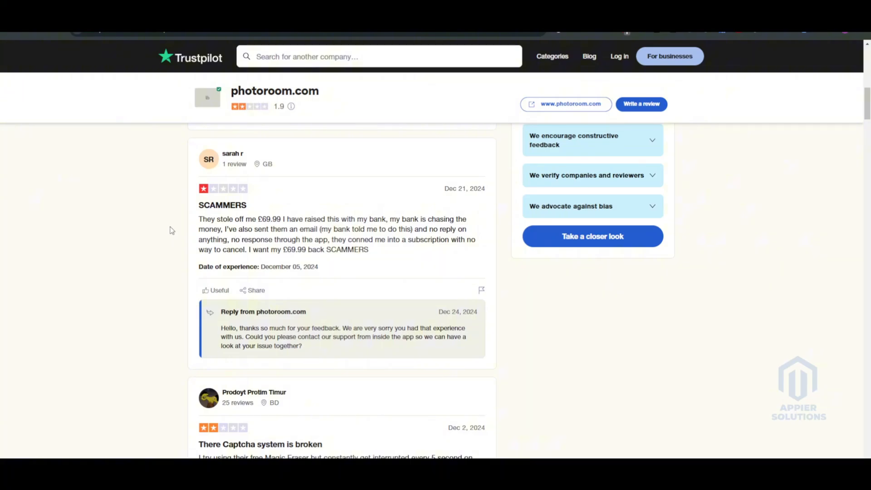
{"action": "scroll", "scroll_direction": "down", "scroll_amount": 3}
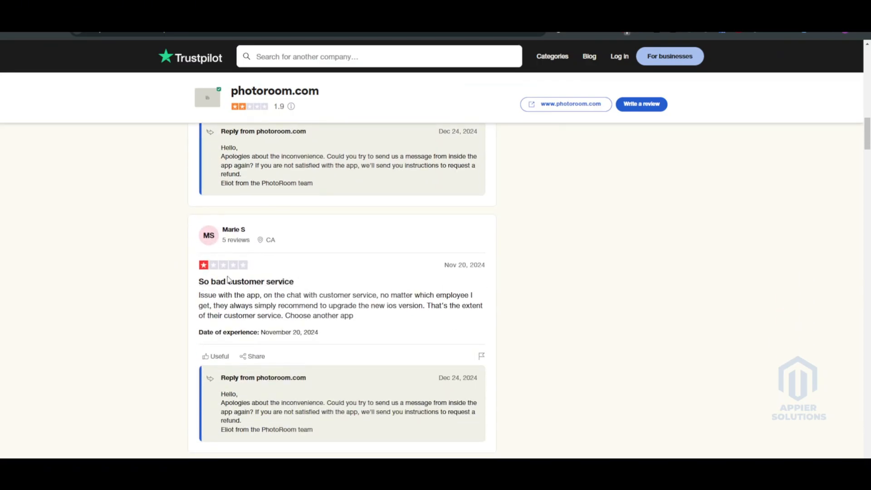
Step: Scroll through more reviews, then back up to the 71% one-star rating breakdown
{"action": "scroll", "scroll_direction": "down", "scroll_amount": 3}
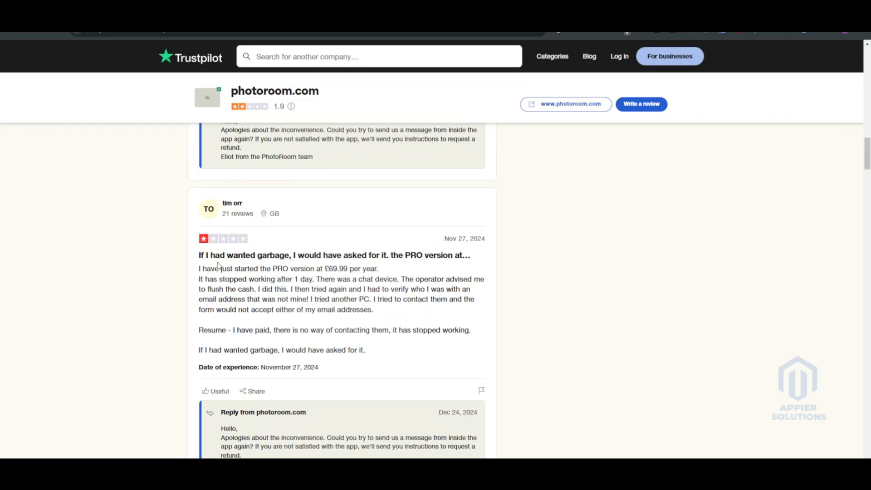
{"action": "scroll", "scroll_direction": "down", "scroll_amount": 3}
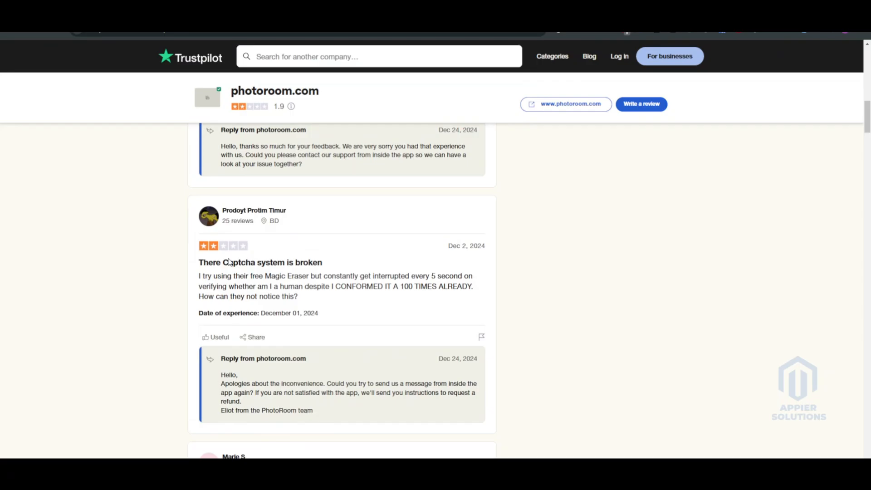
{"action": "scroll", "scroll_direction": "down", "scroll_amount": 3}
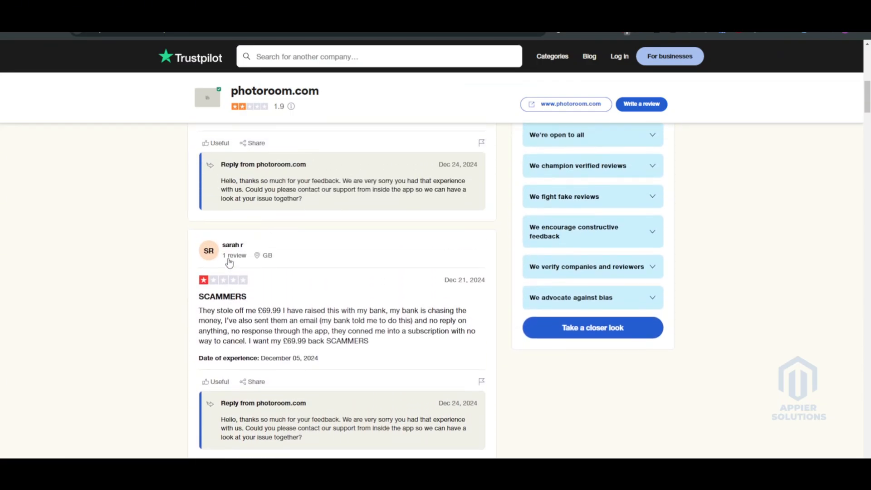
{"action": "scroll", "scroll_direction": "up", "scroll_amount": 3}
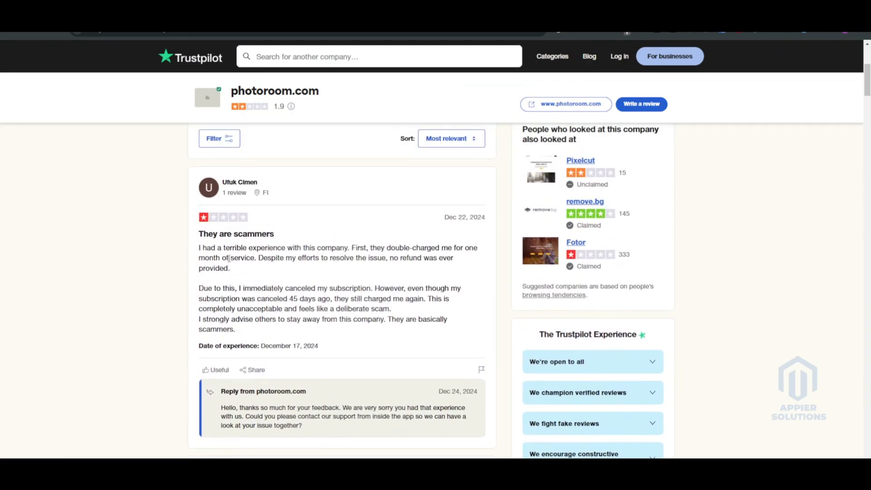
{"action": "scroll", "scroll_direction": "up", "scroll_amount": 3}
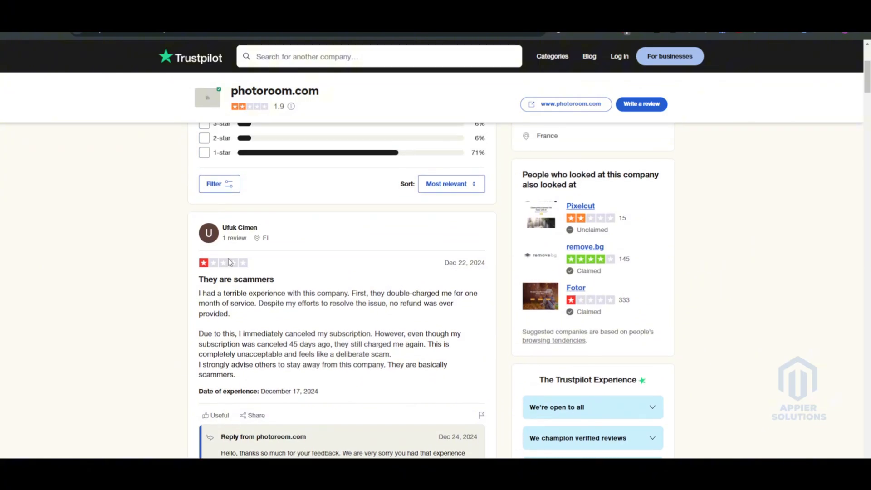